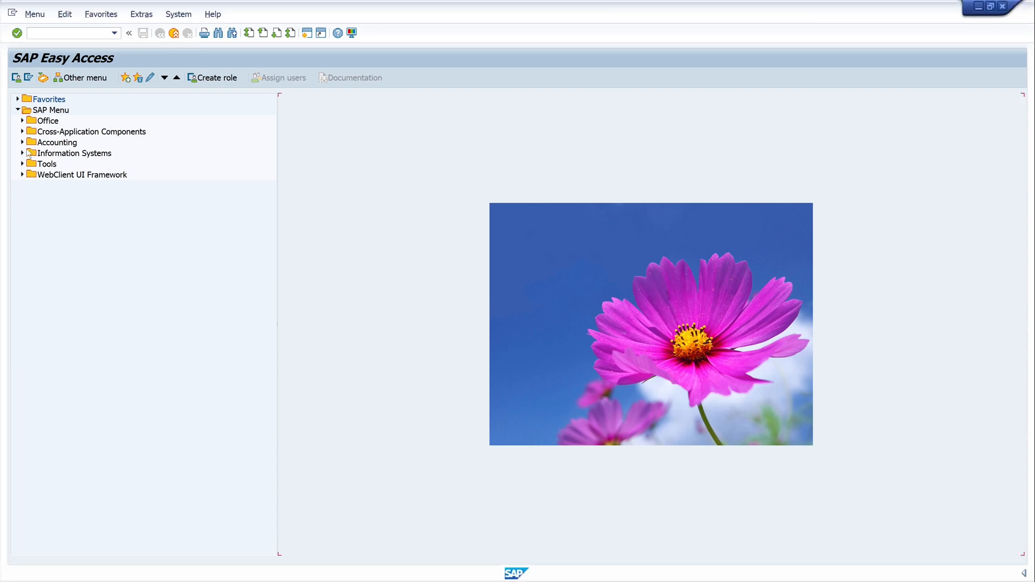
Display table USR02 in SE11 and open its data browser contents.
{"action": "type", "text": "/"}
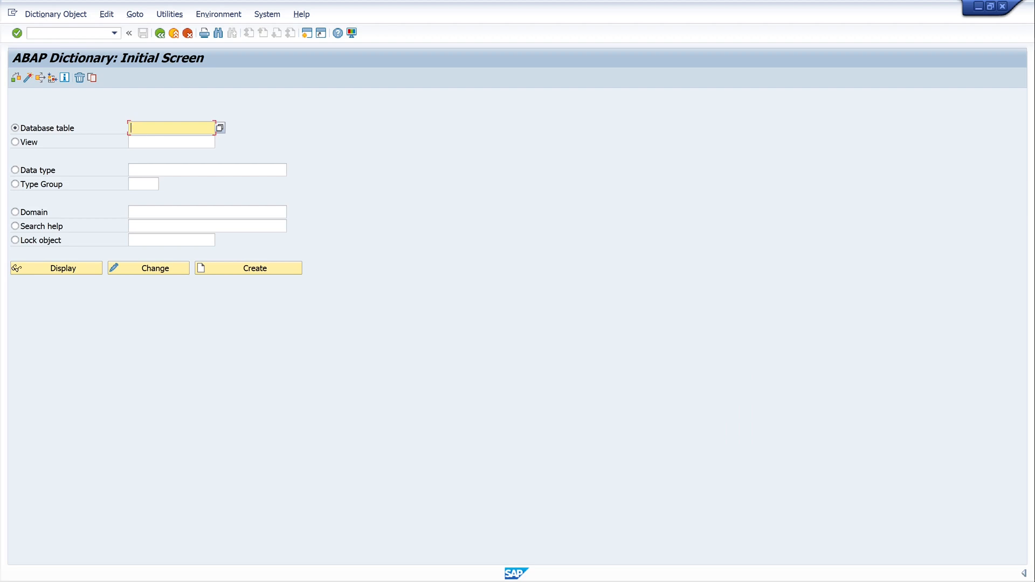
{"action": "type", "text": "usr"}
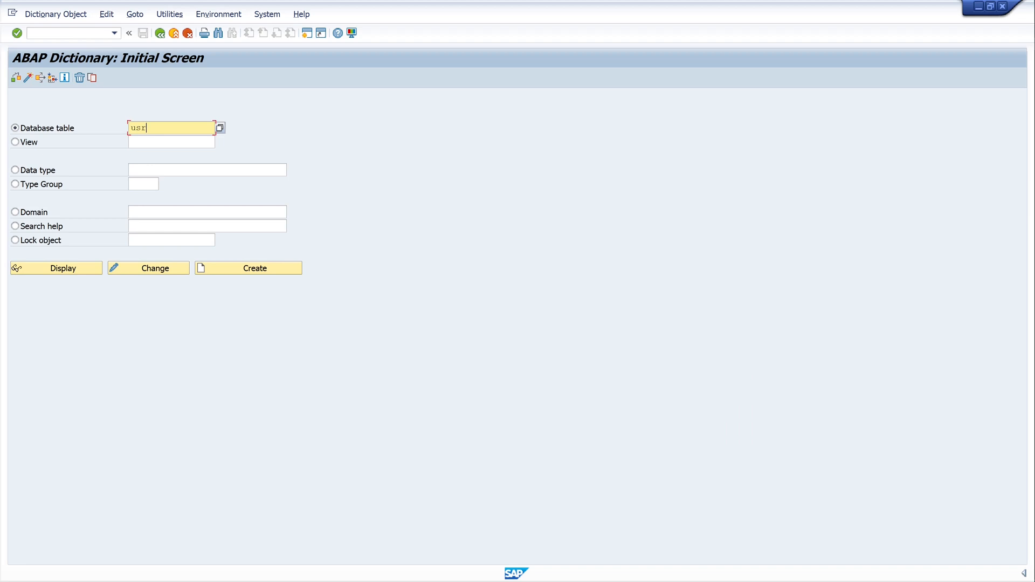
{"action": "type", "text": "USR02"}
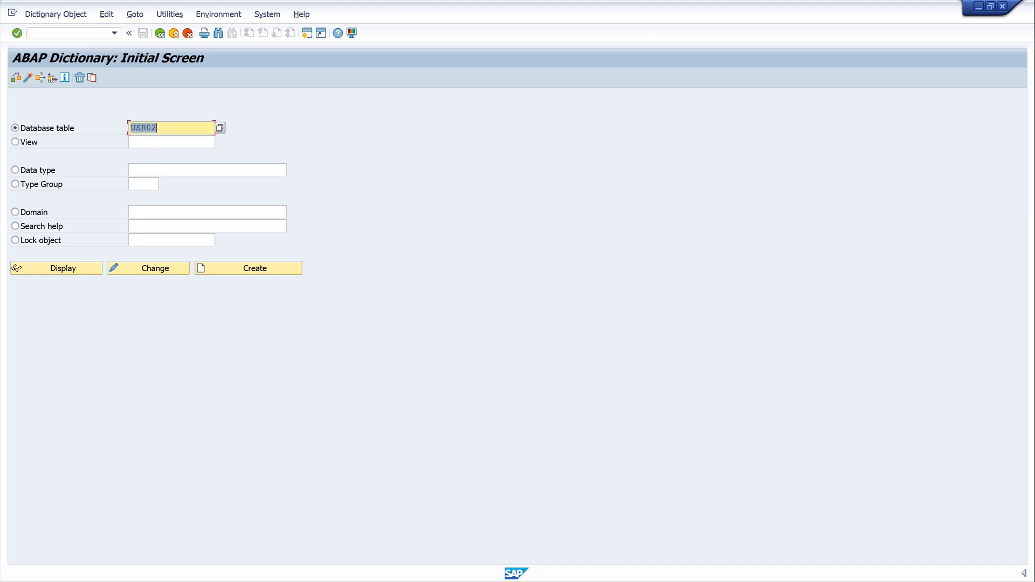
{"action": "left_click", "coordinate": [56, 268]}
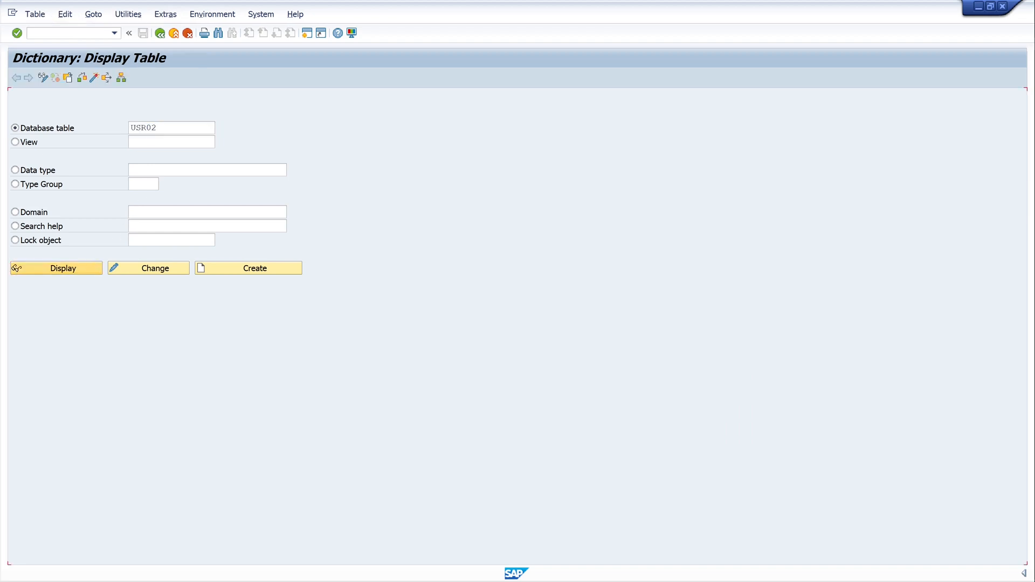
{"action": "left_click", "coordinate": [56, 268]}
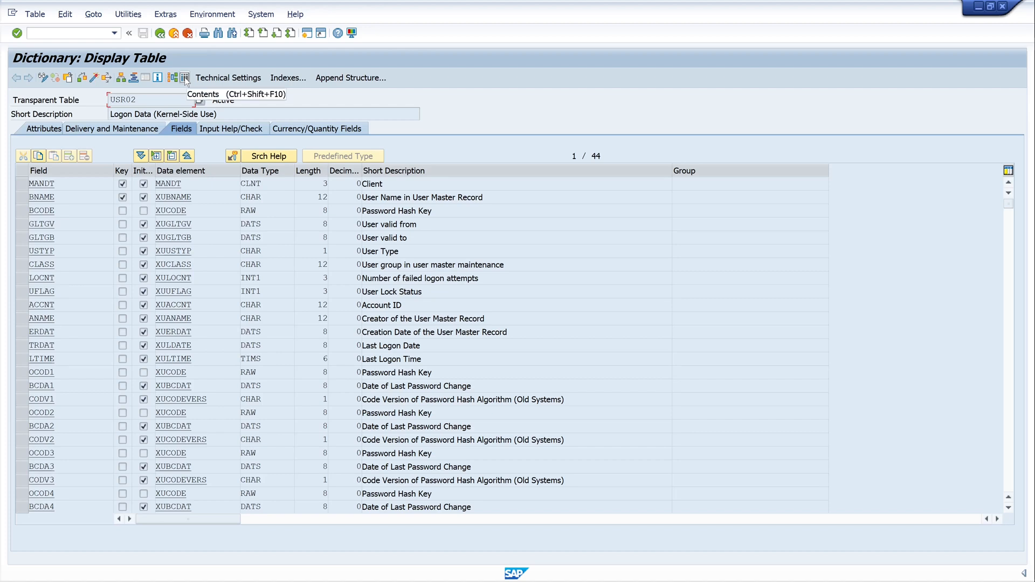
{"action": "left_click", "coordinate": [186, 77]}
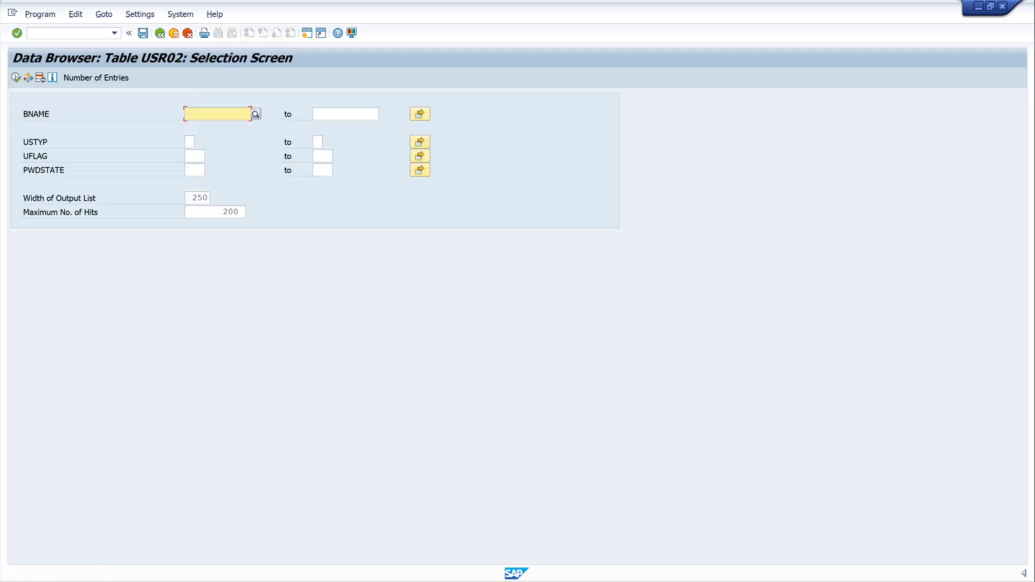
Filter USR02 by user name DEVUSR, view the record's details, and return to the list.
{"action": "type", "text": "D"}
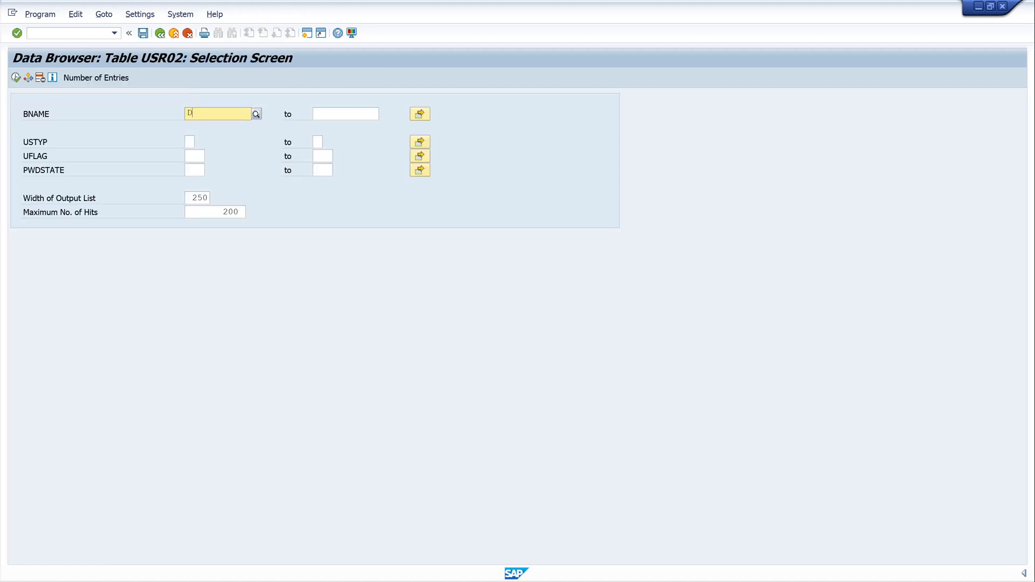
{"action": "type", "text": "EVUSR"}
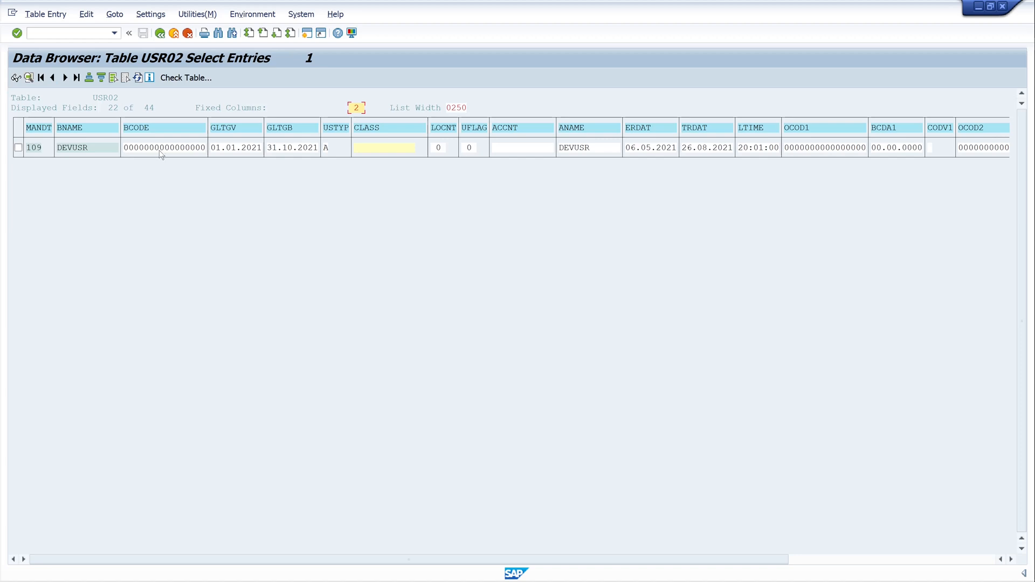
{"action": "left_click", "coordinate": [161, 147]}
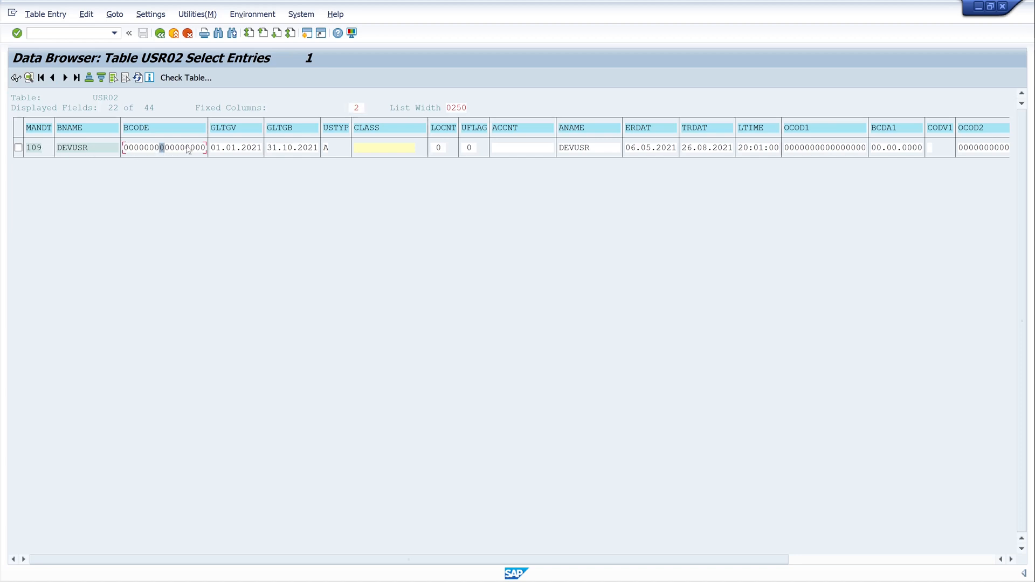
{"action": "left_click", "coordinate": [92, 147]}
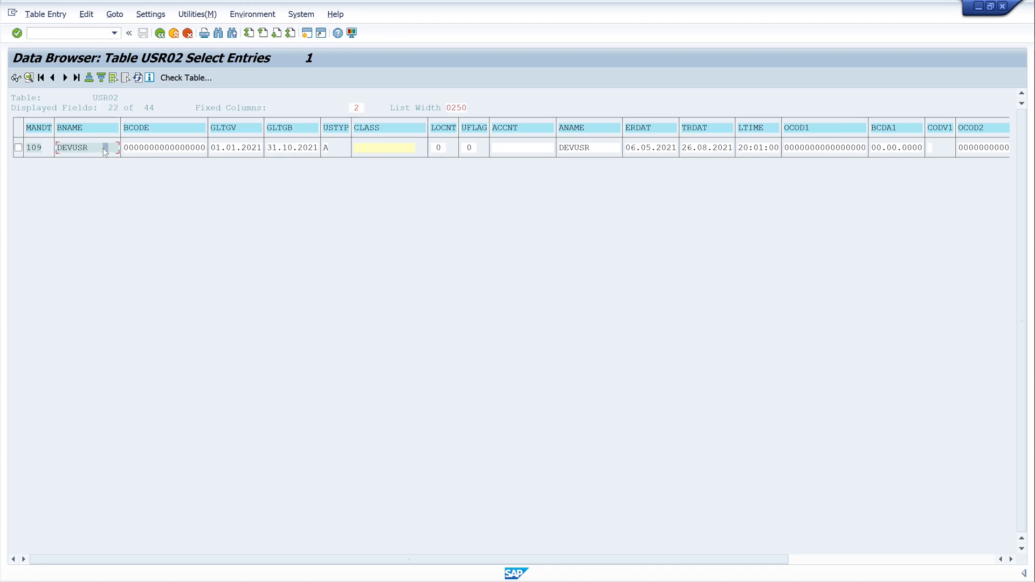
{"action": "double_click", "coordinate": [73, 147]}
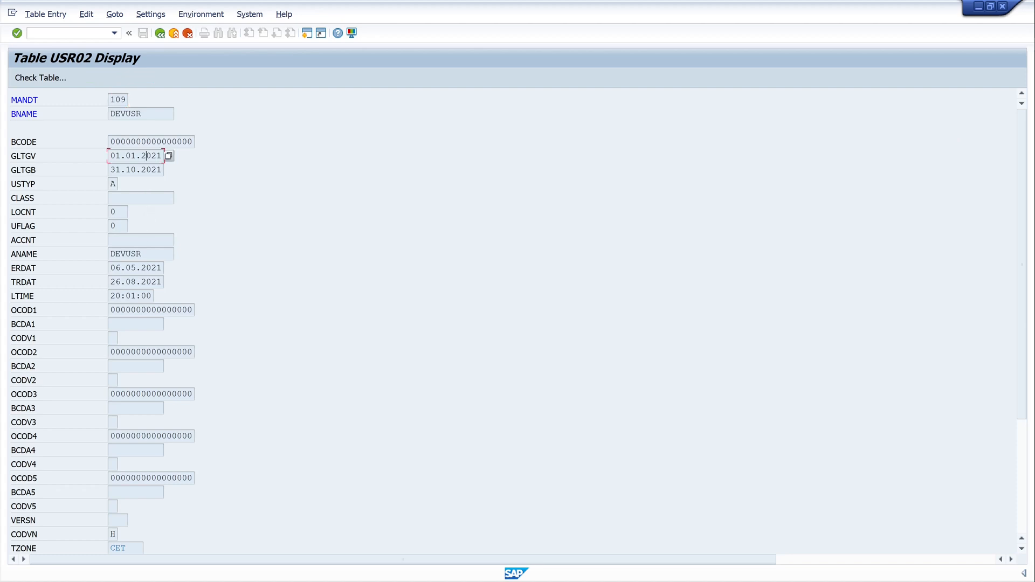
{"action": "left_click", "coordinate": [135, 281]}
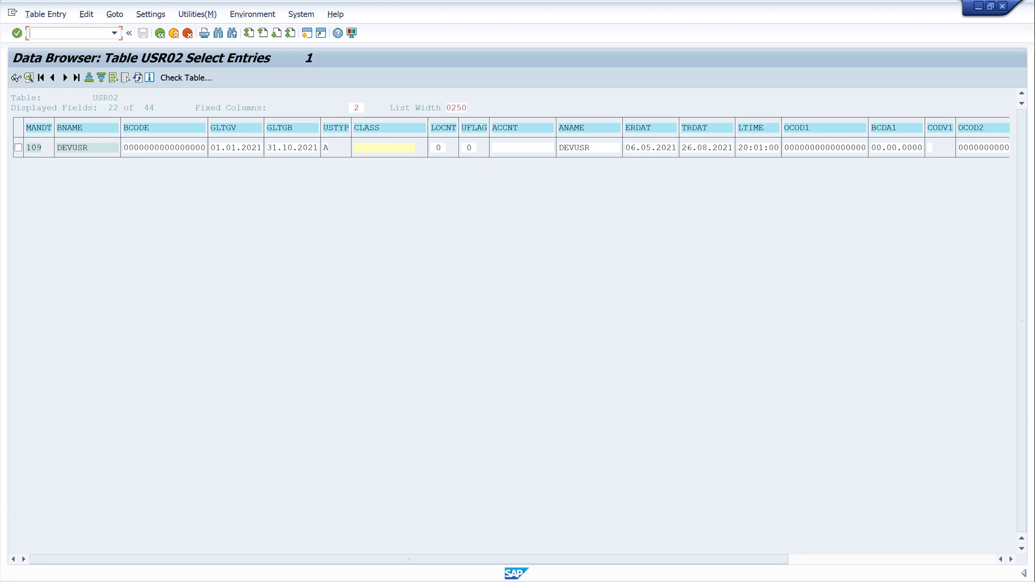
Enter /h to switch on debugging with the DEVUSR entry listed.
{"action": "type", "text": "/h"}
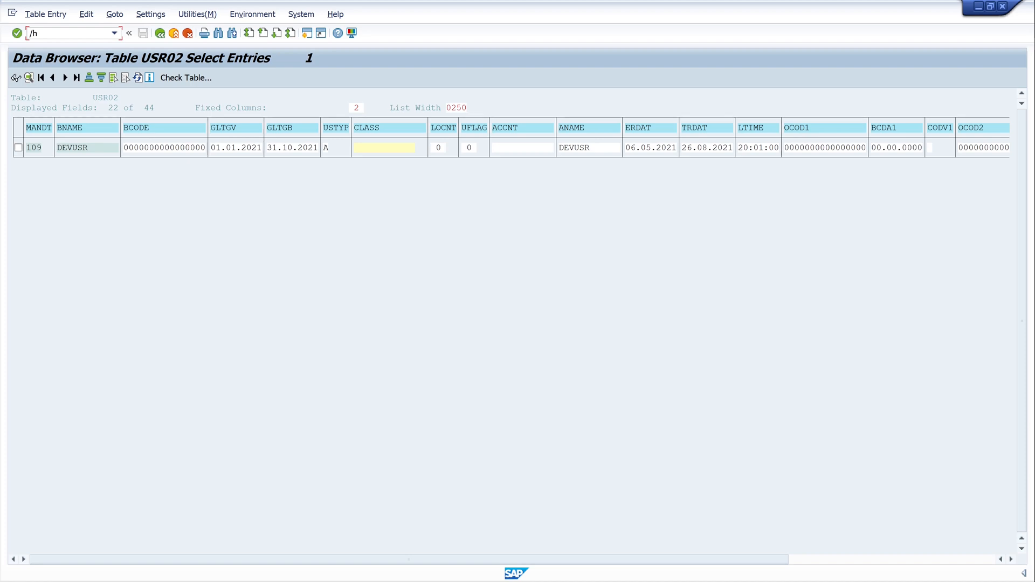
{"action": "key", "text": "Enter"}
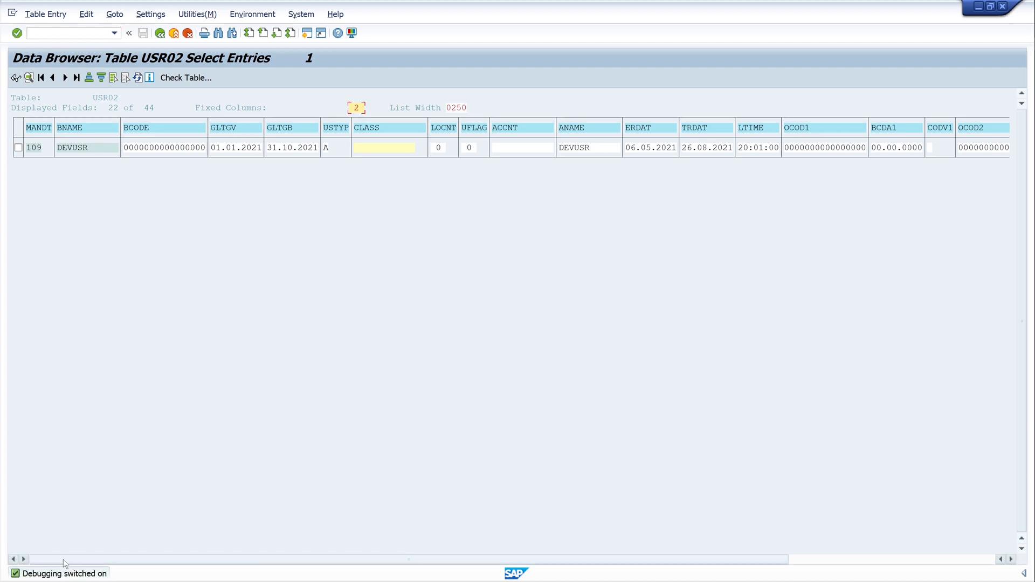
{"action": "mouse_move", "coordinate": [65, 534]}
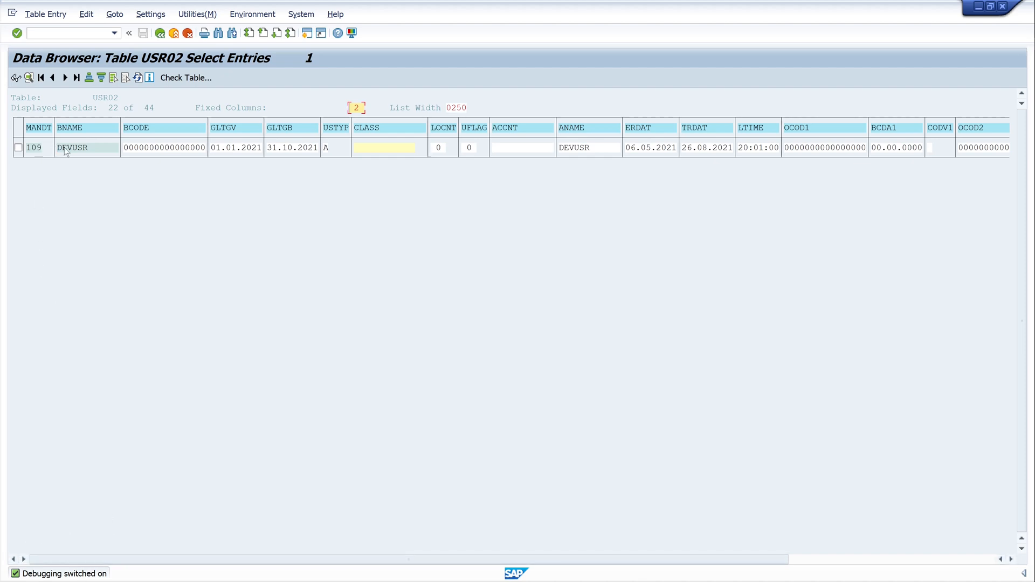
{"action": "mouse_move", "coordinate": [81, 153]}
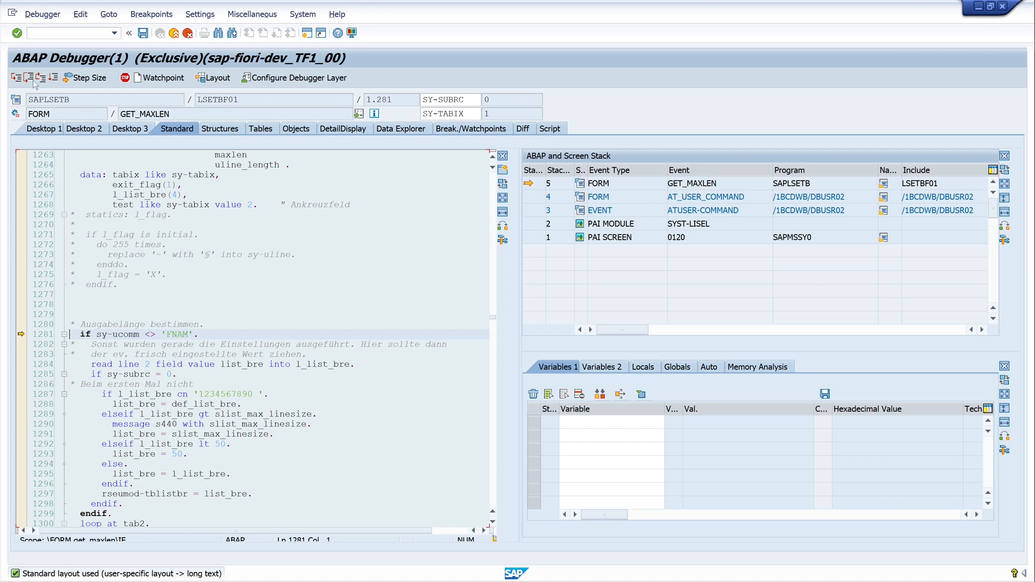
{"action": "mouse_move", "coordinate": [41, 79]}
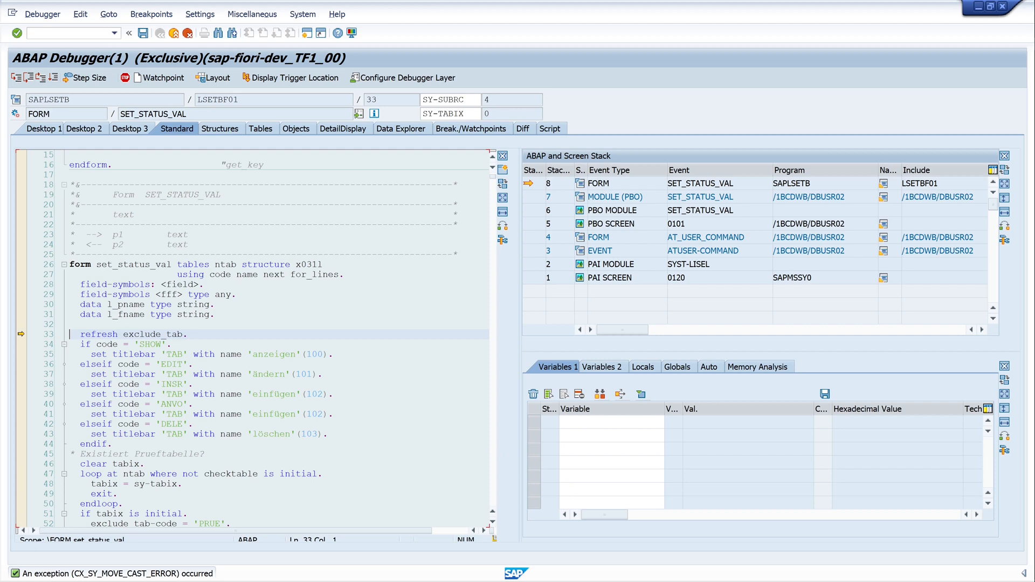
{"action": "mouse_move", "coordinate": [108, 335]}
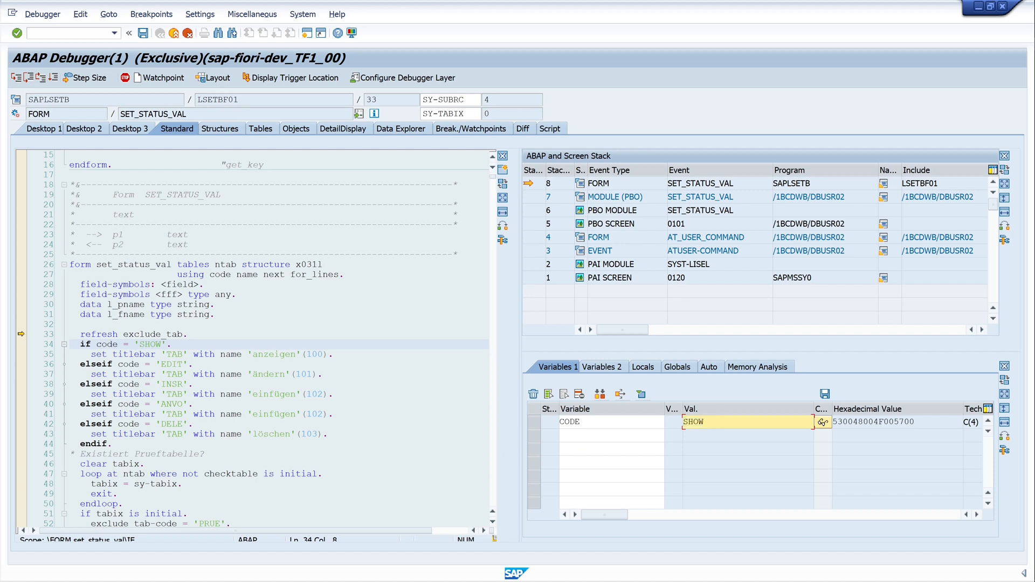
Overwrite the debugger variable CODE from SHOW to EDIT.
{"action": "type", "text": "EDIT"}
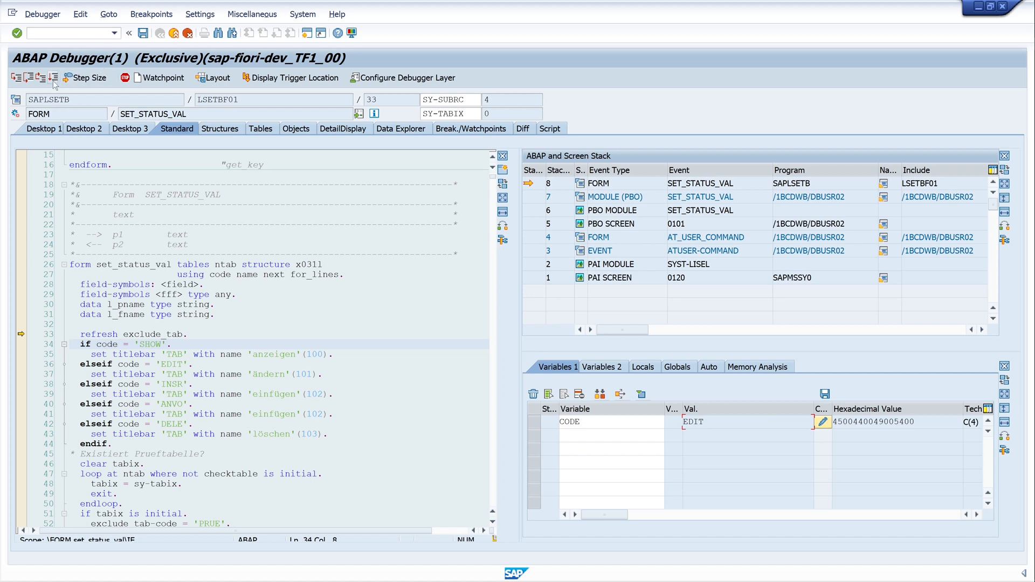
{"action": "mouse_move", "coordinate": [53, 81]}
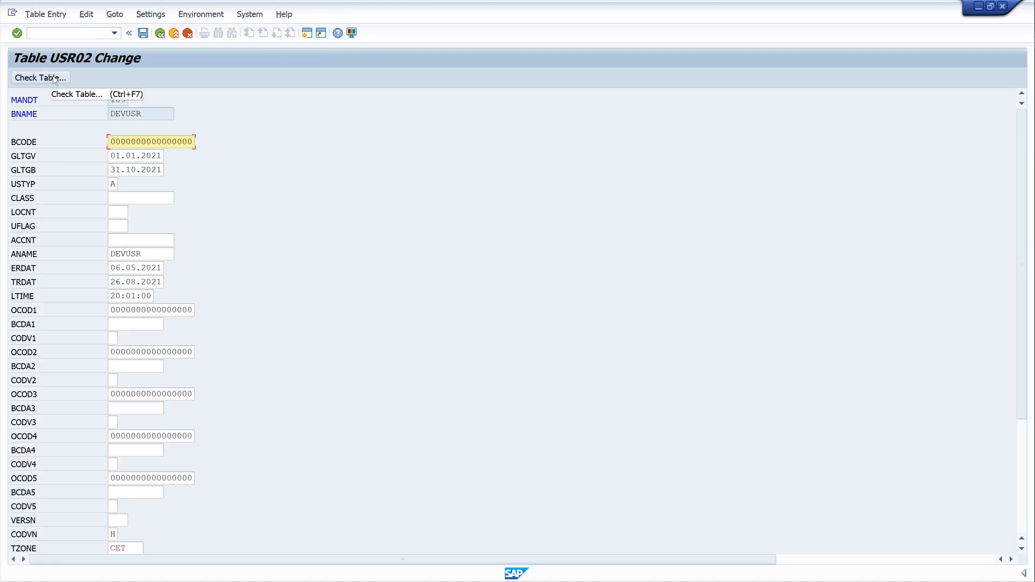
{"action": "mouse_move", "coordinate": [182, 170]}
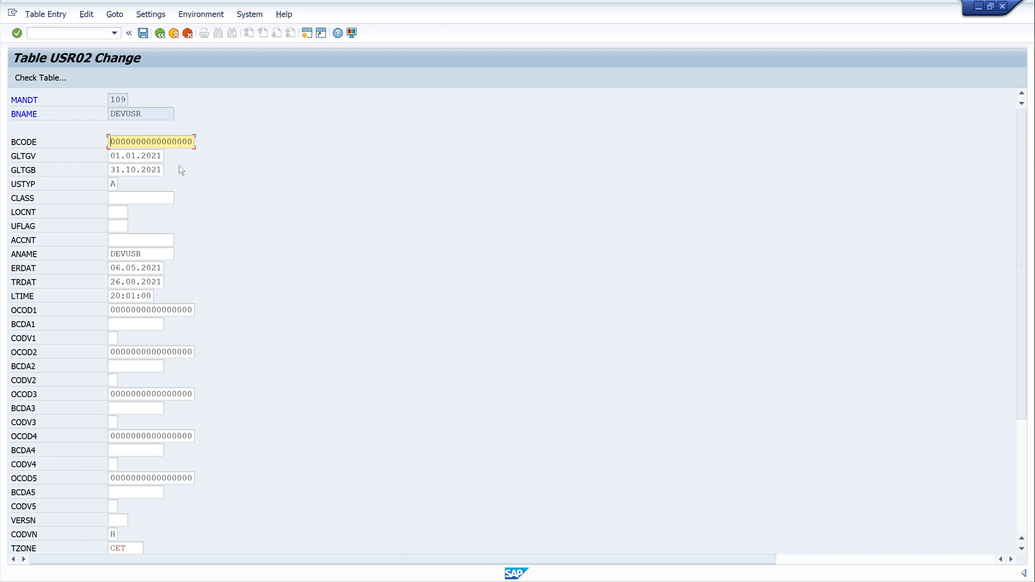
{"action": "mouse_move", "coordinate": [123, 184]}
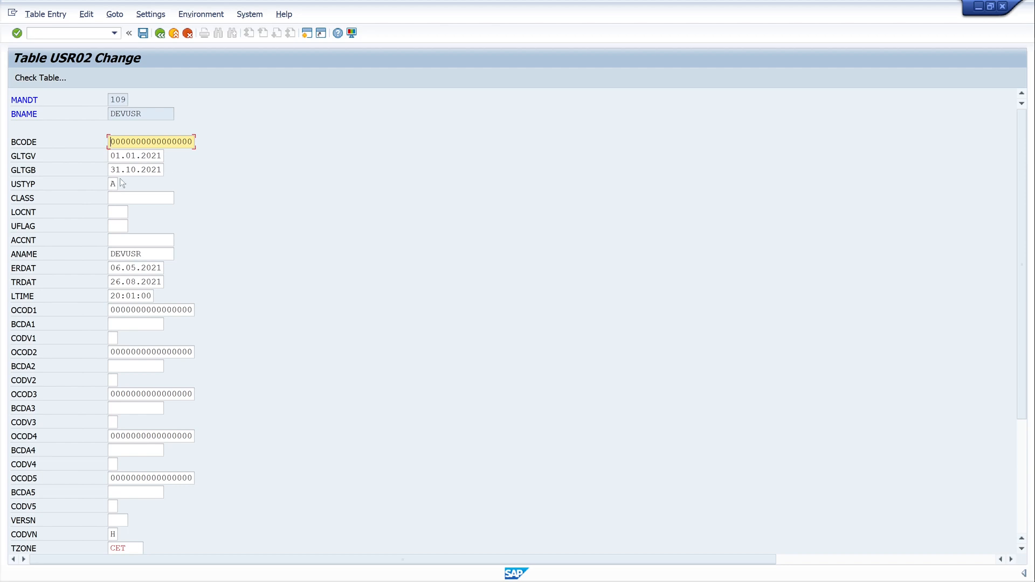
{"action": "mouse_move", "coordinate": [145, 184]}
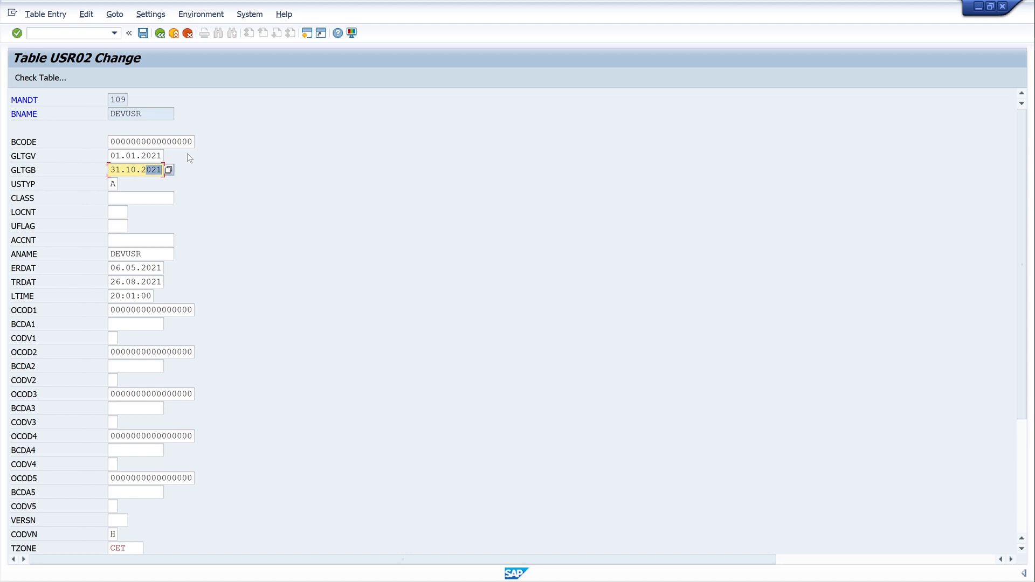
Set DEVUSR's GLTGB valid-to year to 2222 (31.10.2222) and save the record.
{"action": "type", "text": "2222"}
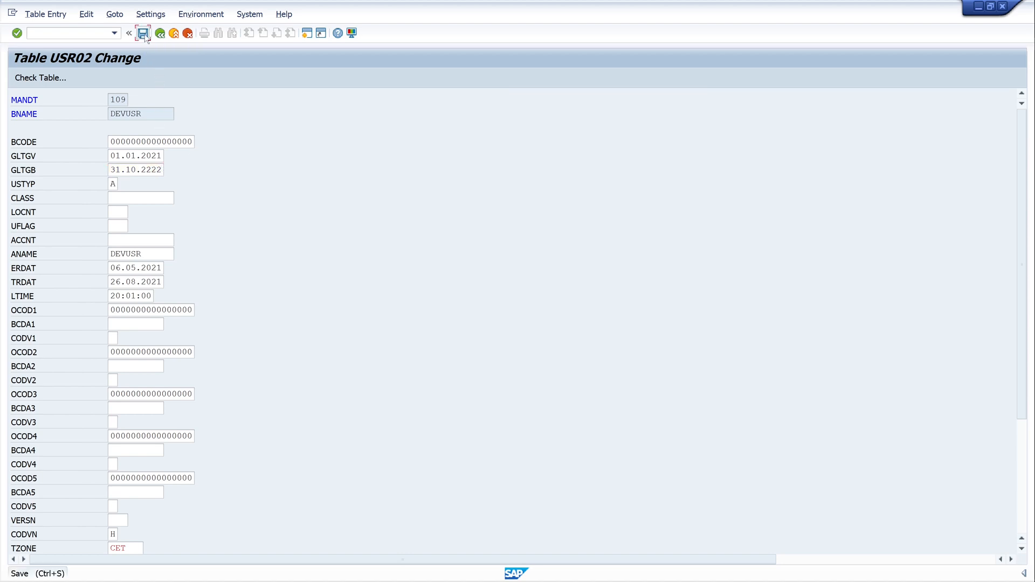
{"action": "left_click", "coordinate": [145, 34]}
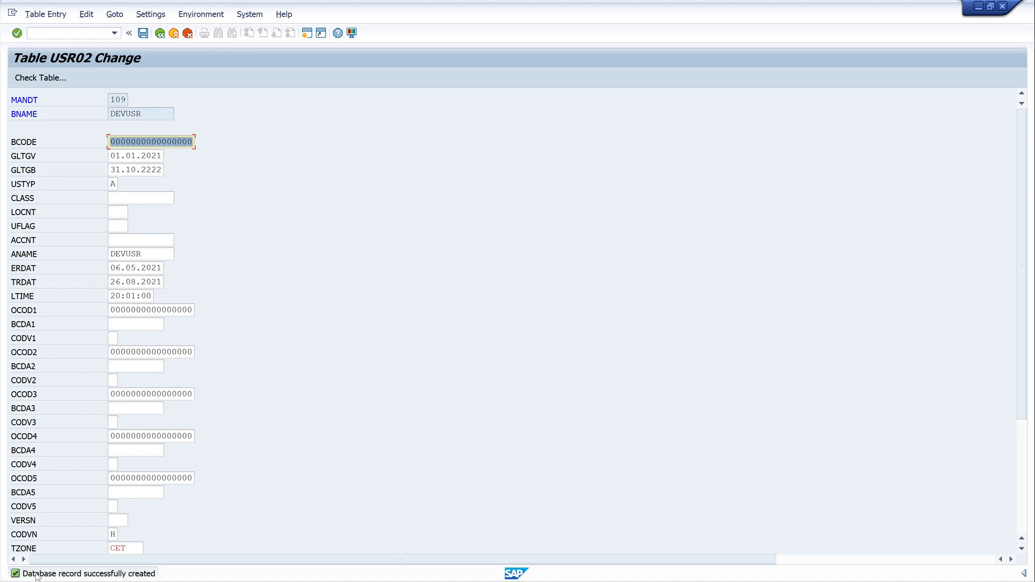
{"action": "mouse_move", "coordinate": [133, 578]}
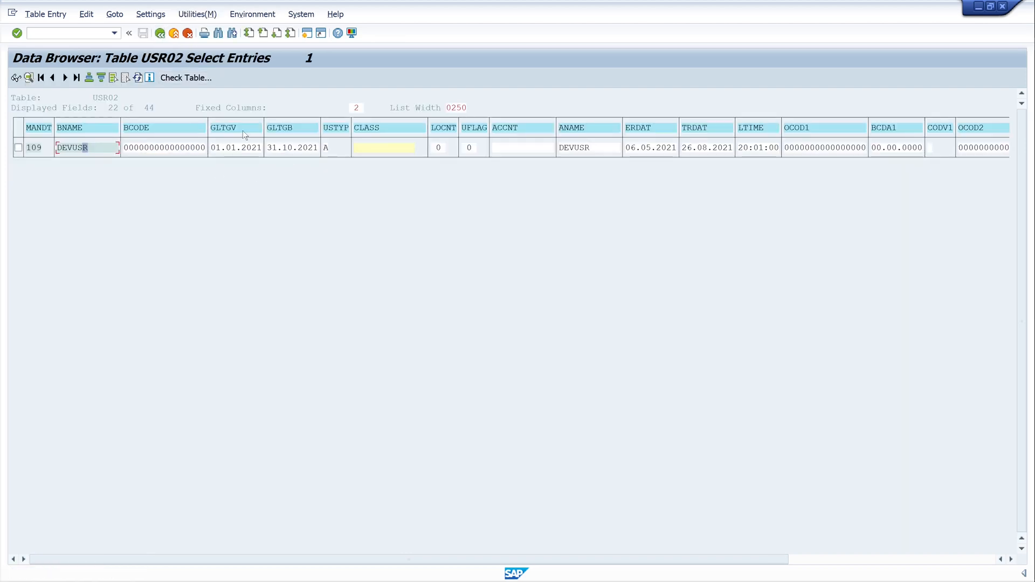
{"action": "mouse_move", "coordinate": [138, 78]}
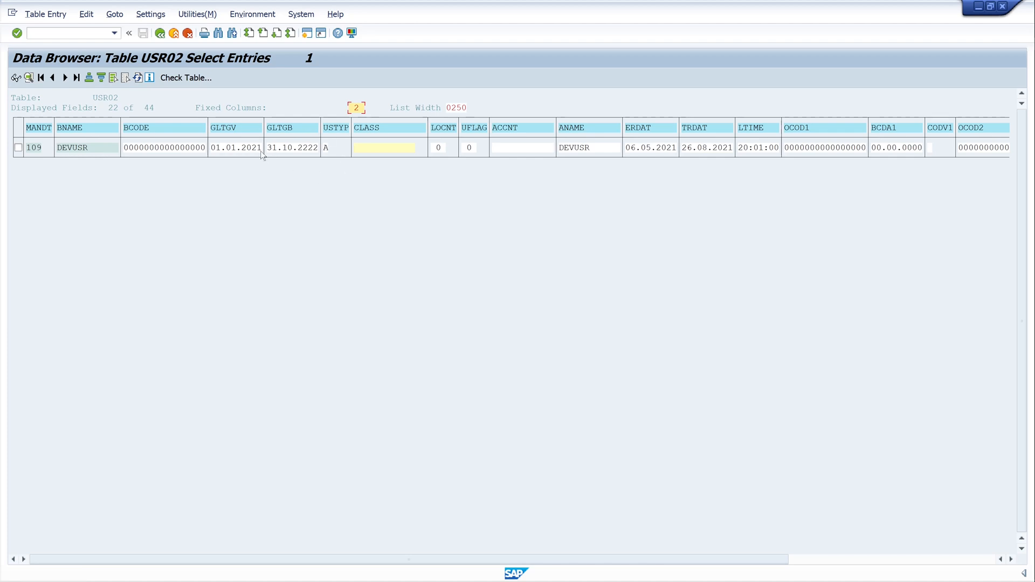
{"action": "mouse_move", "coordinate": [301, 179]}
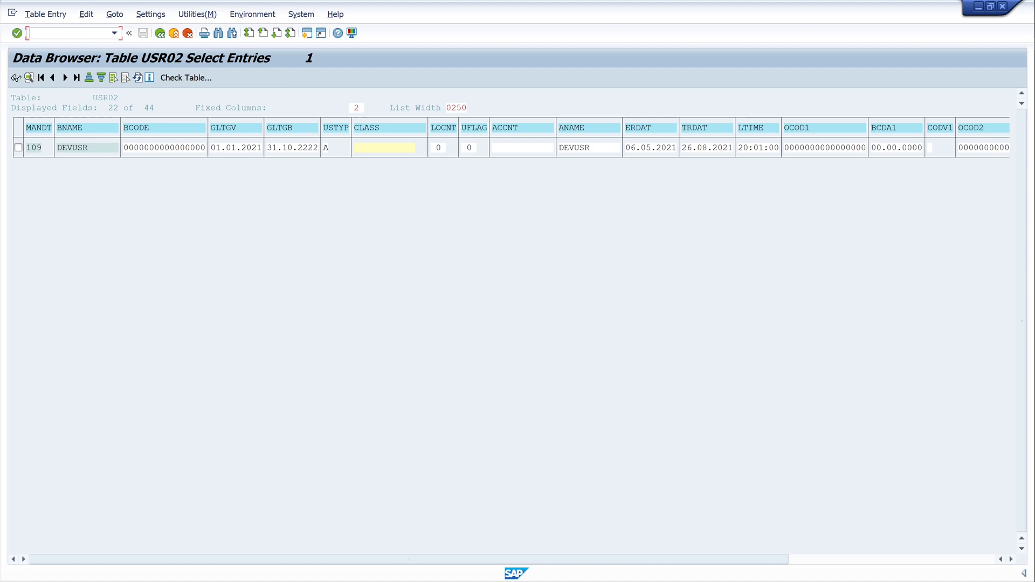
Leave the data browser with /n after confirming GLTGB shows 31.10.2222.
{"action": "type", "text": "/n"}
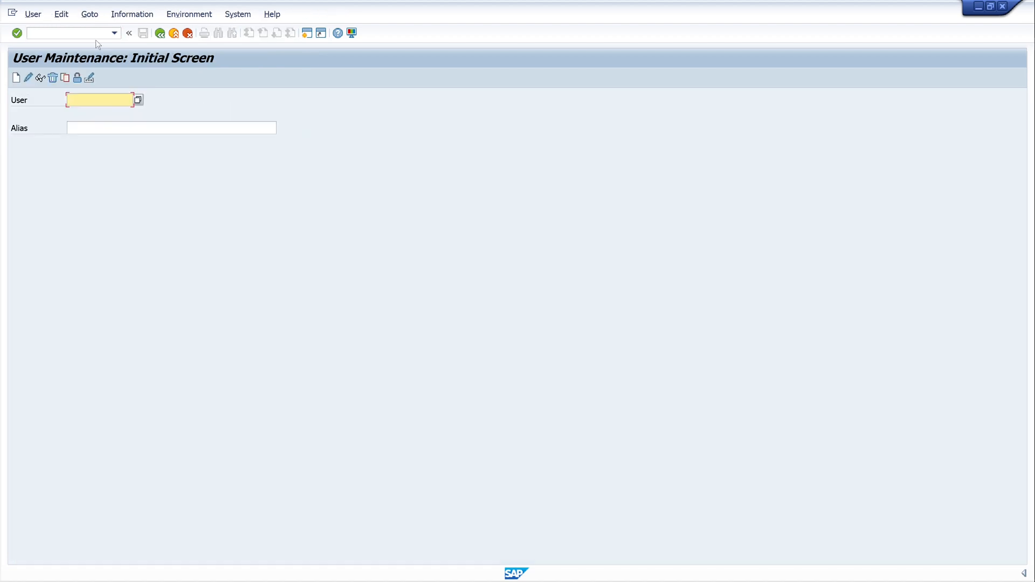
Display user DEVUSR in SU01 and check Logon Data shows valid to 31.10.2222.
{"action": "type", "text": "devusr"}
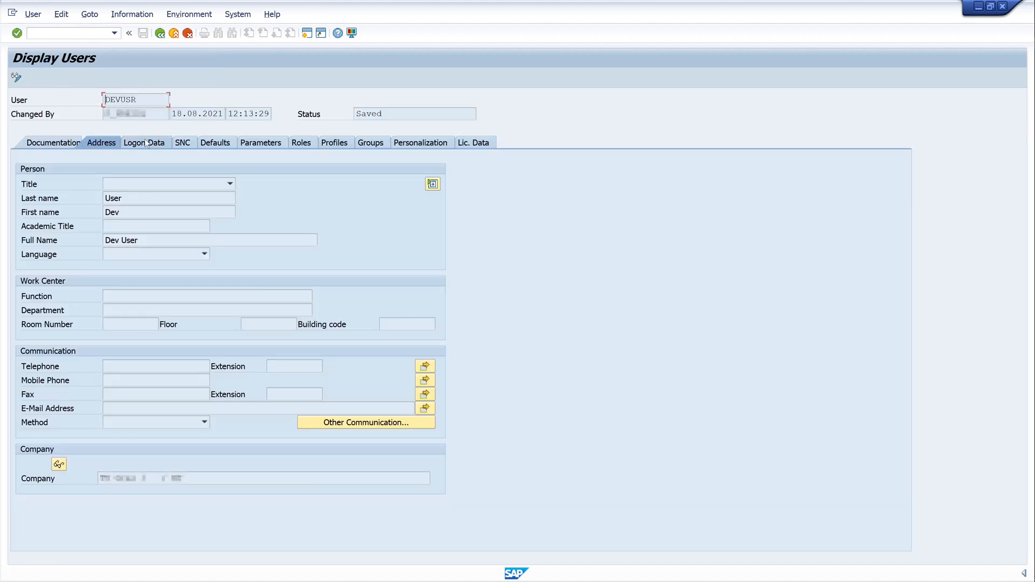
{"action": "left_click", "coordinate": [145, 142]}
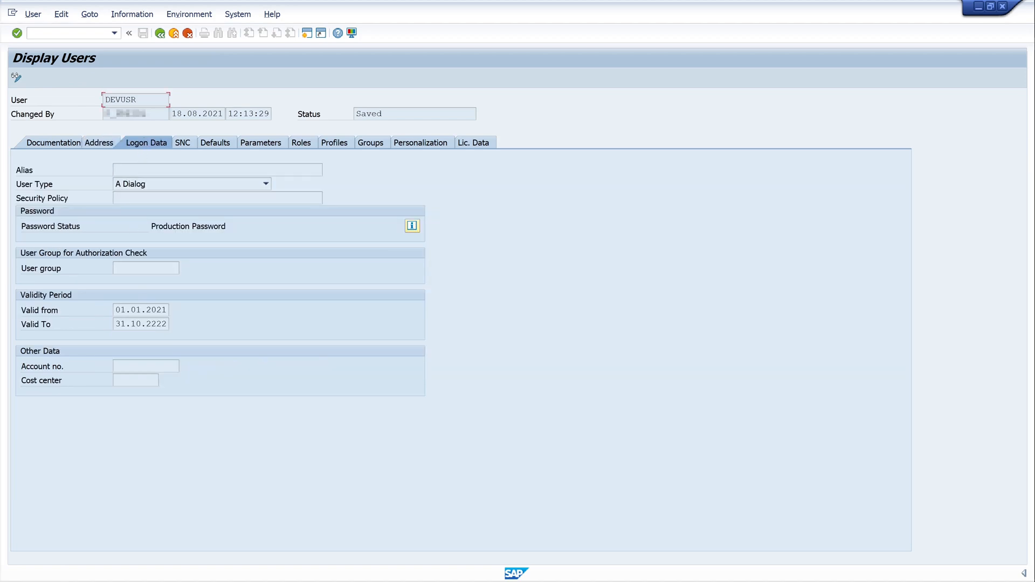
{"action": "left_click", "coordinate": [137, 324]}
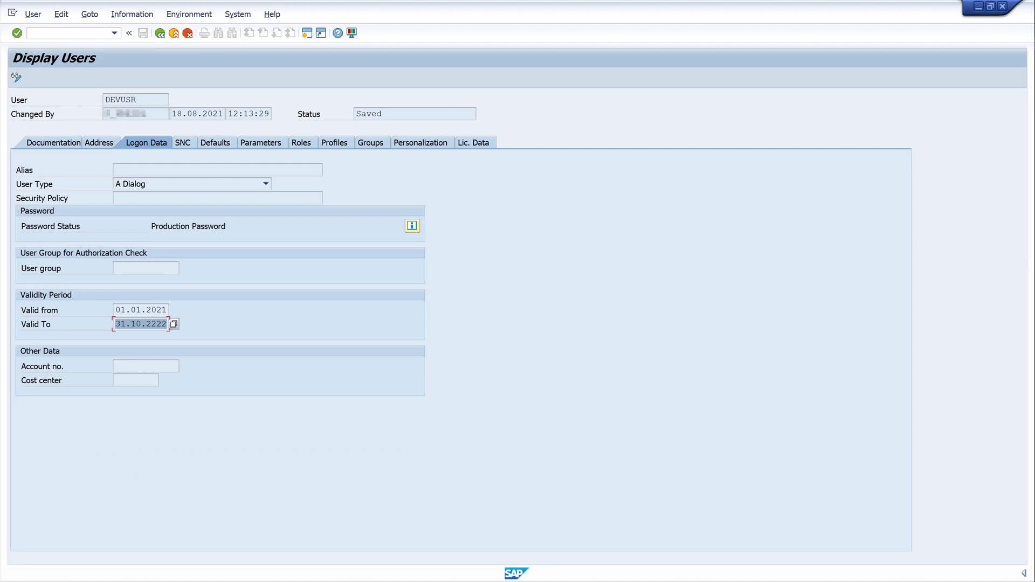
{"action": "mouse_move", "coordinate": [219, 316]}
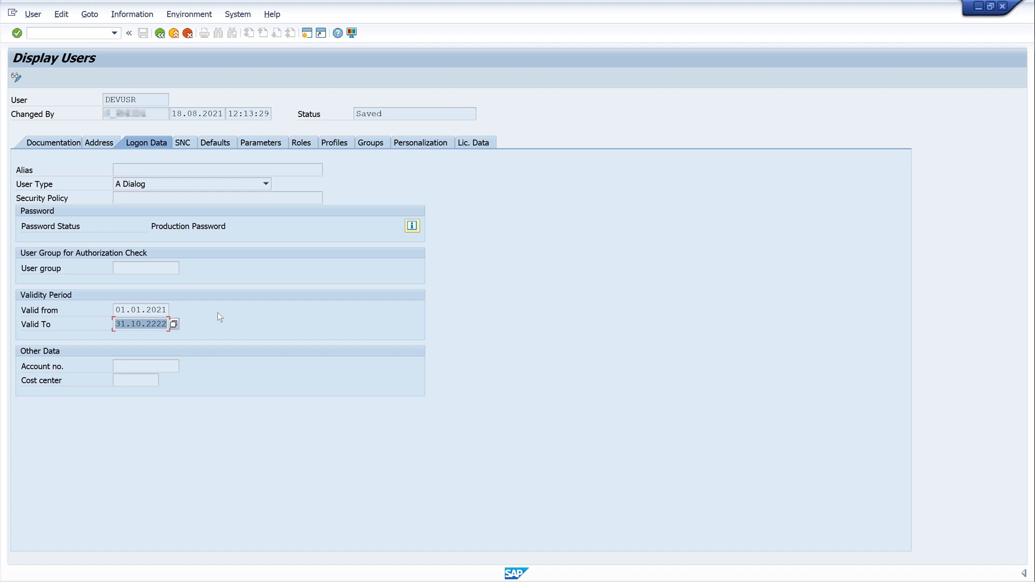
{"action": "mouse_move", "coordinate": [250, 288]}
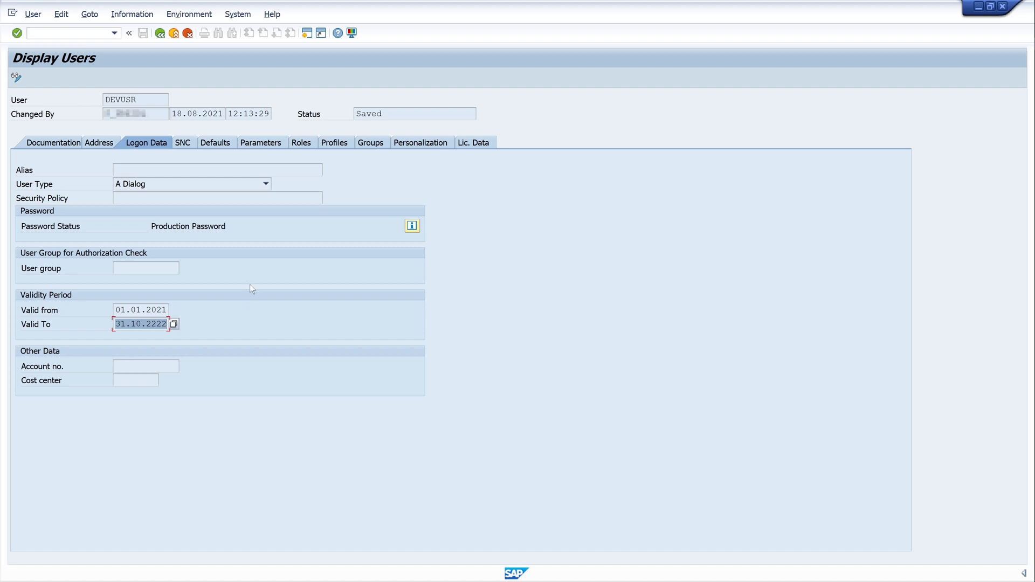